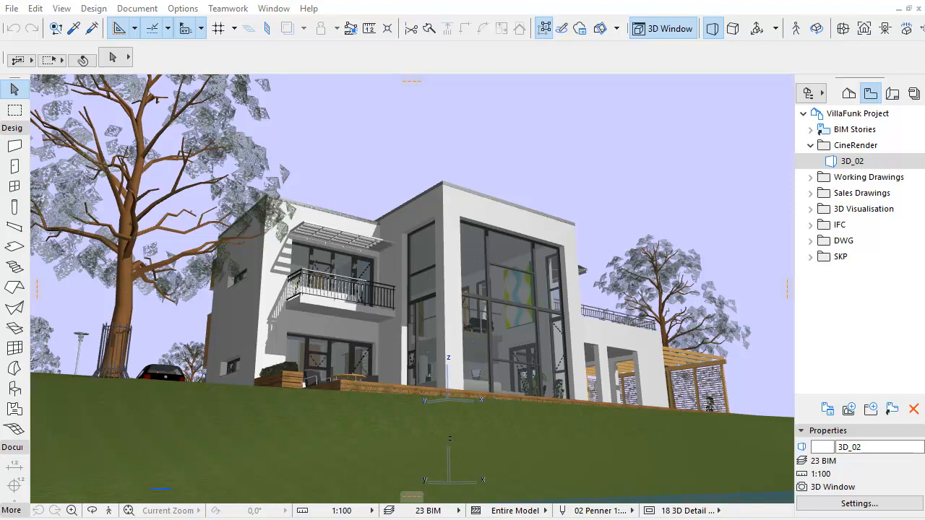
pyautogui.moveTo(370, 138)
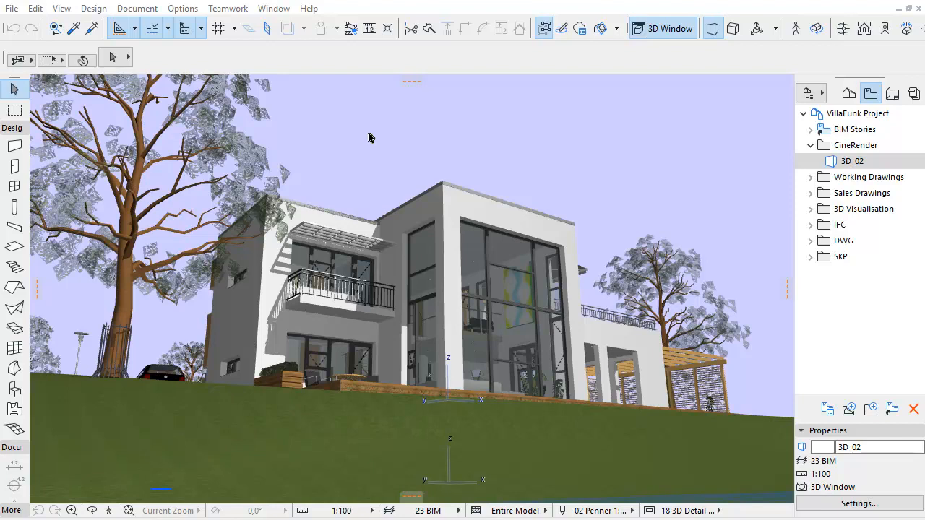
# - Toggle two-point perspective on and off from the 3D view commands
pyautogui.rightClick(368, 137)
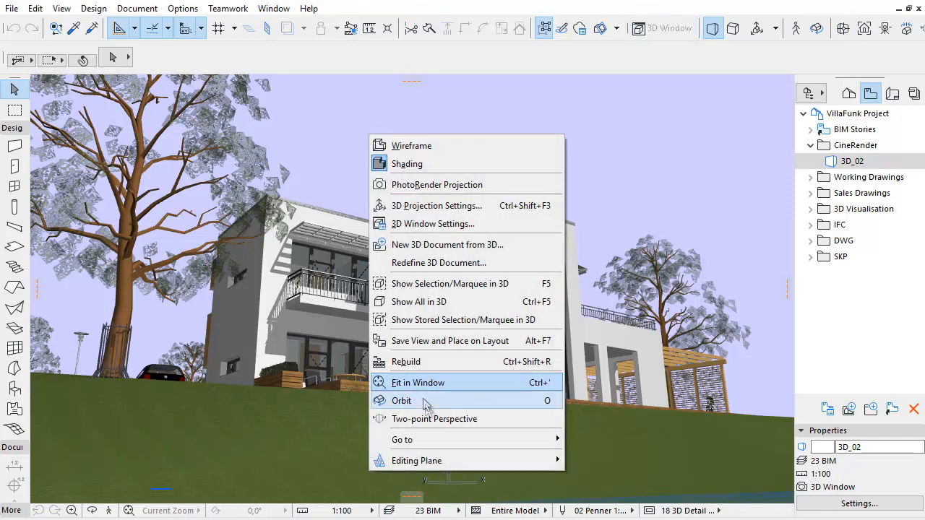
pyautogui.click(418, 382)
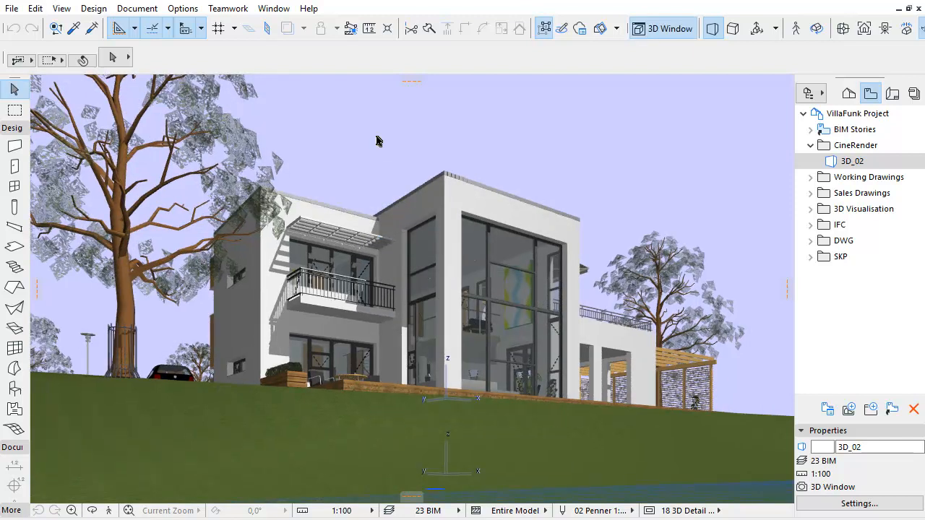
pyautogui.click(662, 28)
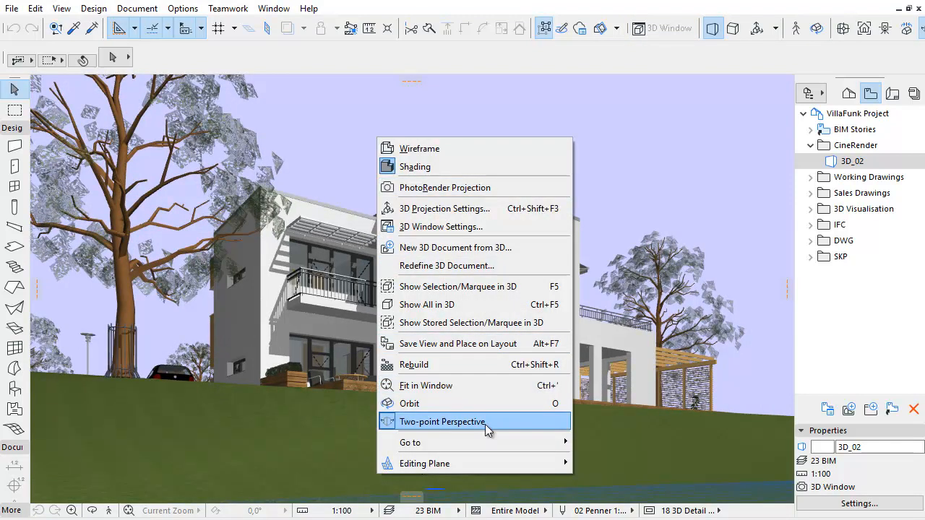
pyautogui.click(441, 421)
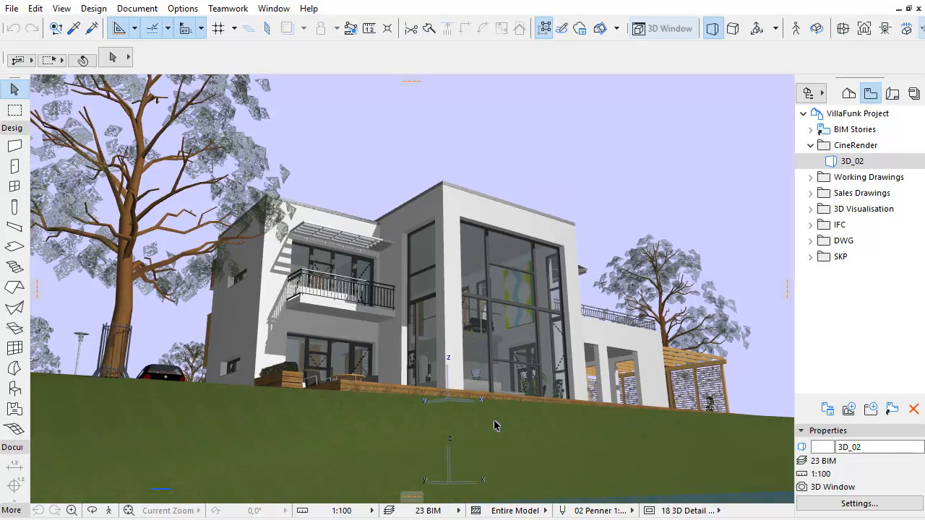
pyautogui.click(663, 28)
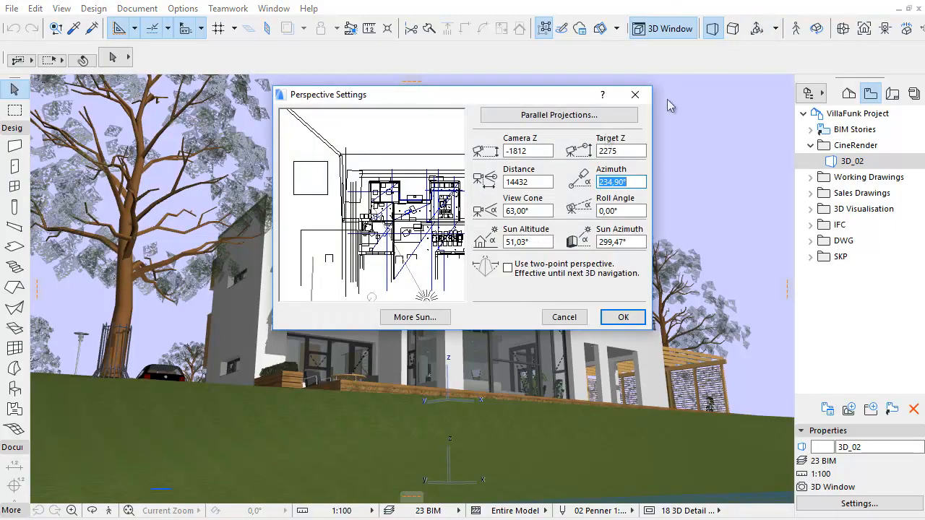
# - Enter -1000 for the camera height and target height, and confirm
pyautogui.click(528, 150)
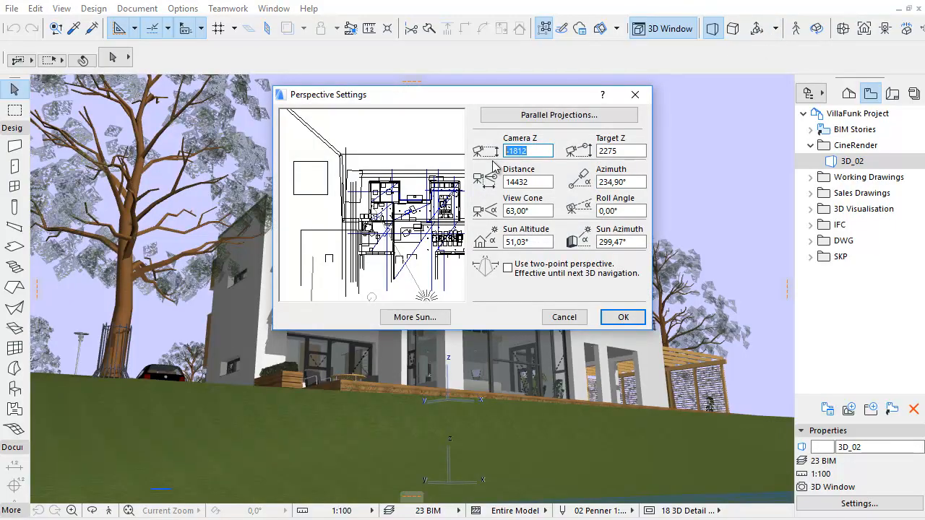
pyautogui.write('-1000')
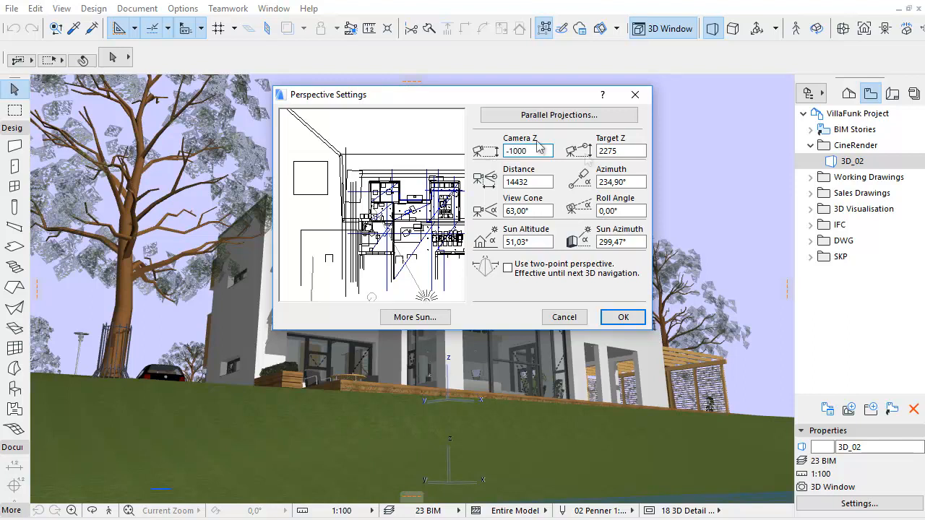
pyautogui.click(620, 150)
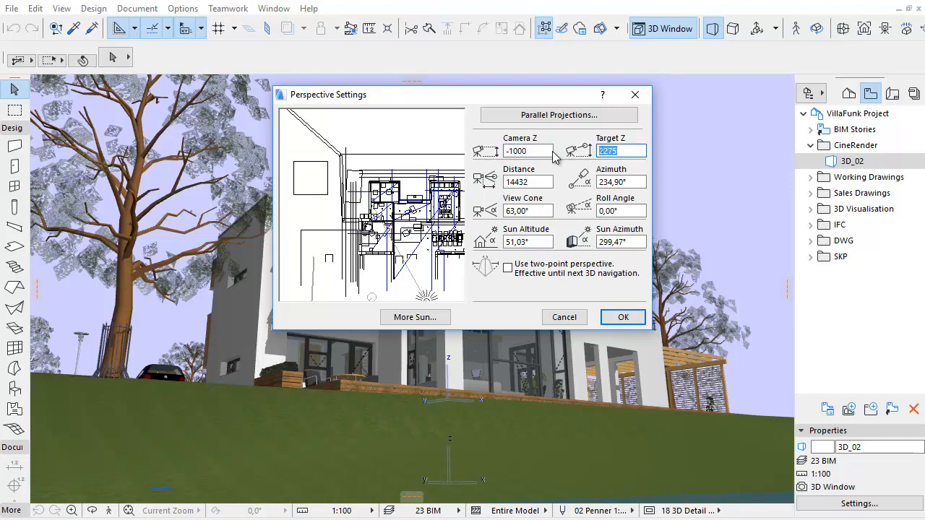
pyautogui.write('-1000')
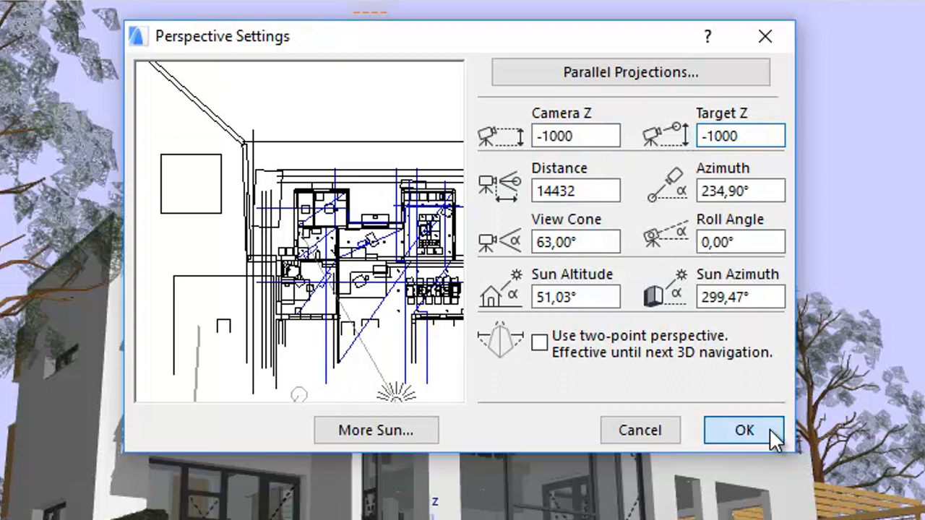
pyautogui.click(744, 429)
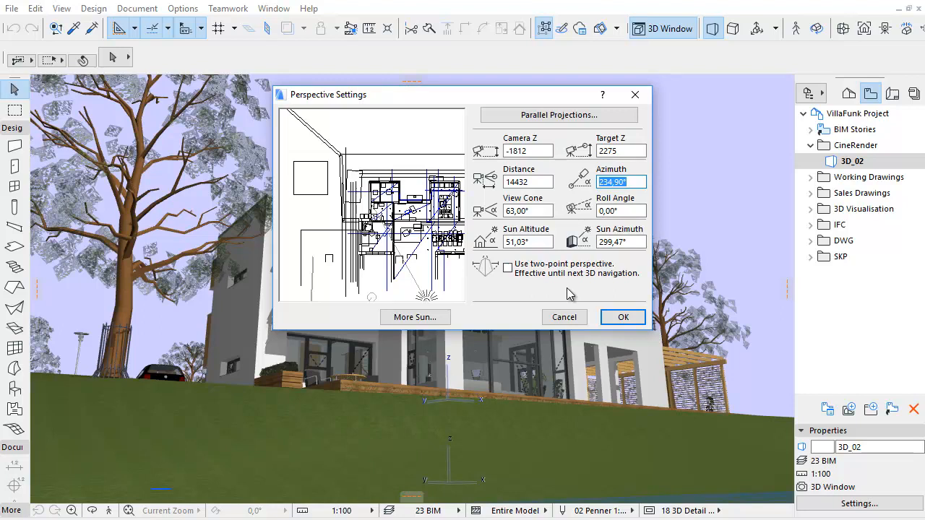
# - Tick 'Use two-point perspective' in Perspective Settings and apply it
pyautogui.click(508, 268)
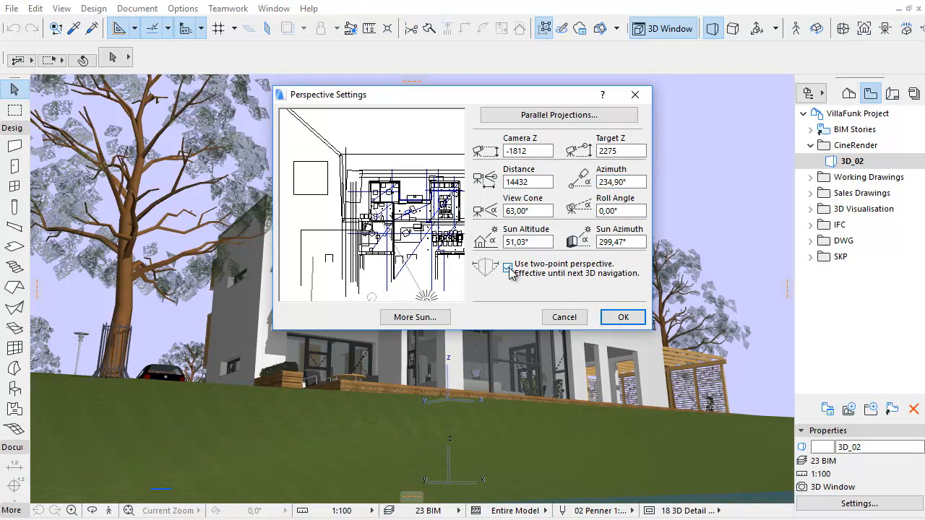
pyautogui.click(508, 267)
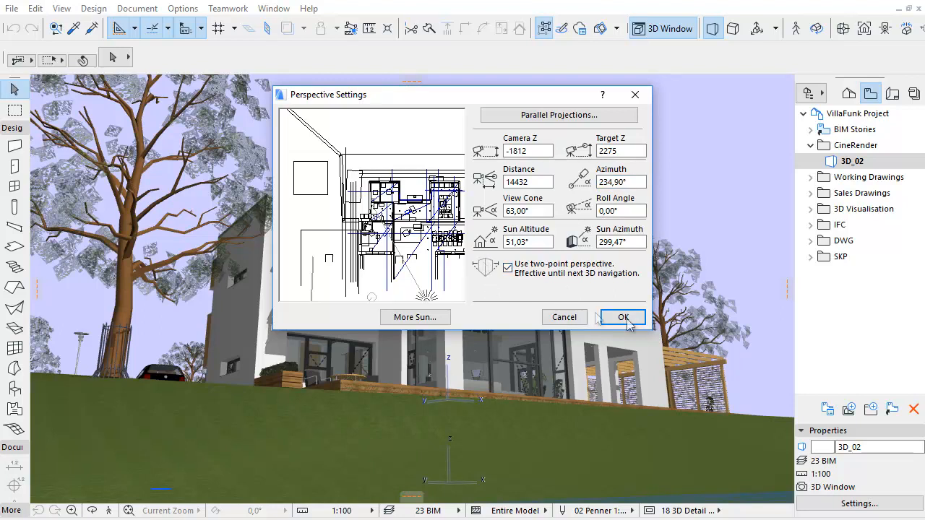
pyautogui.click(623, 317)
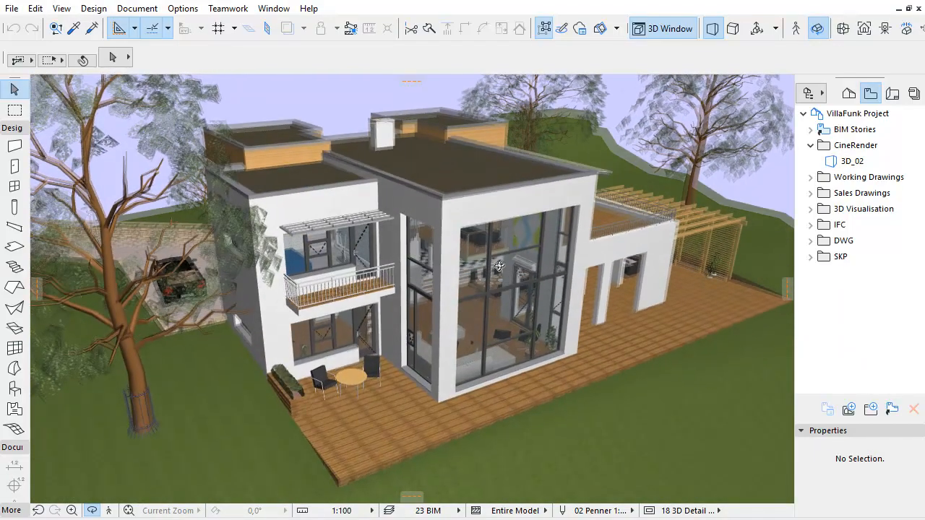
# - Apply two-point perspective to the elevated villa view from the 3D window's context menu
pyautogui.rightClick(499, 265)
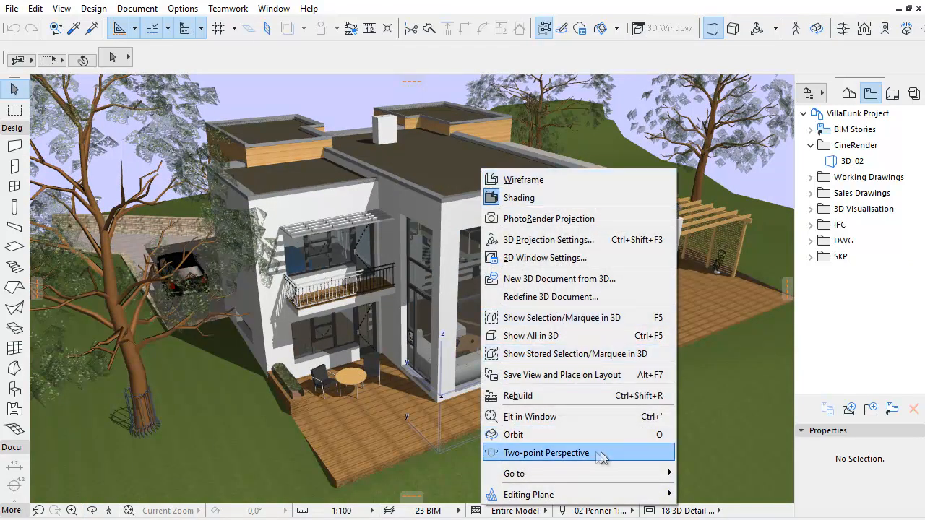
pyautogui.click(546, 453)
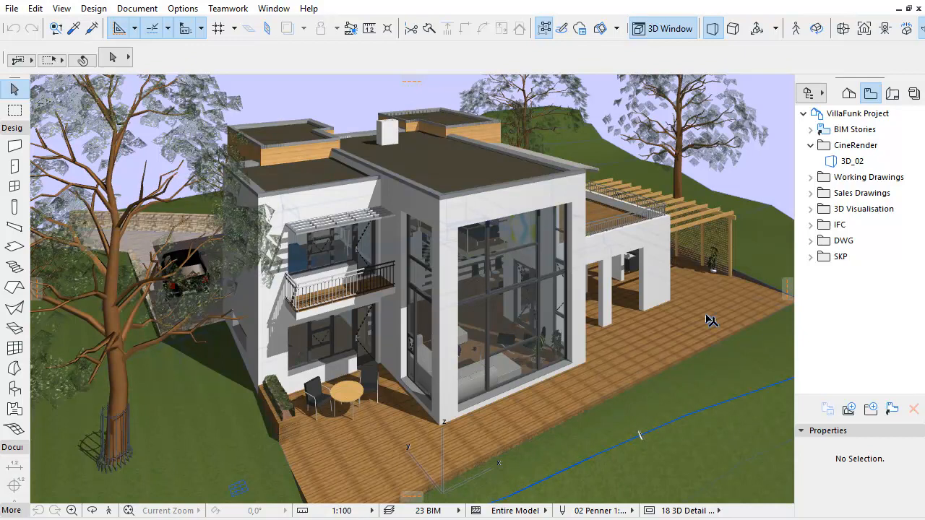
pyautogui.moveTo(713, 317)
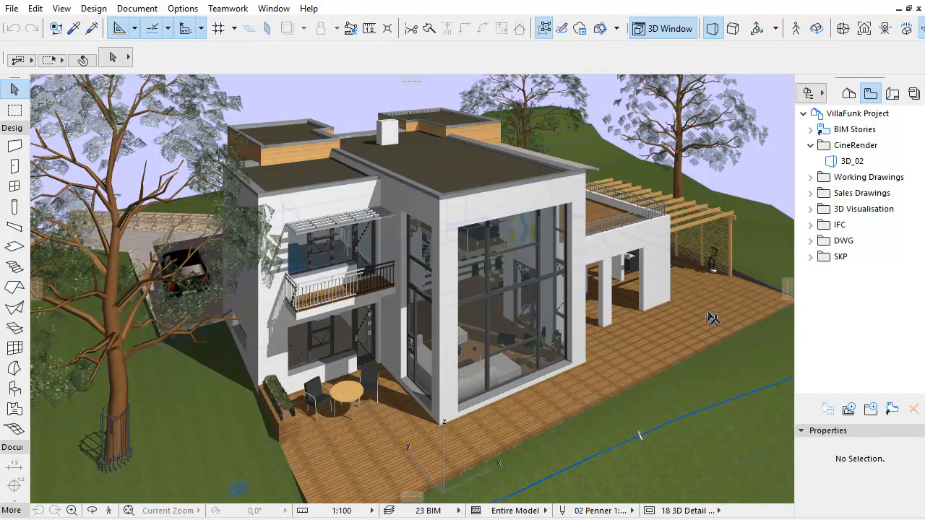
pyautogui.moveTo(712, 318)
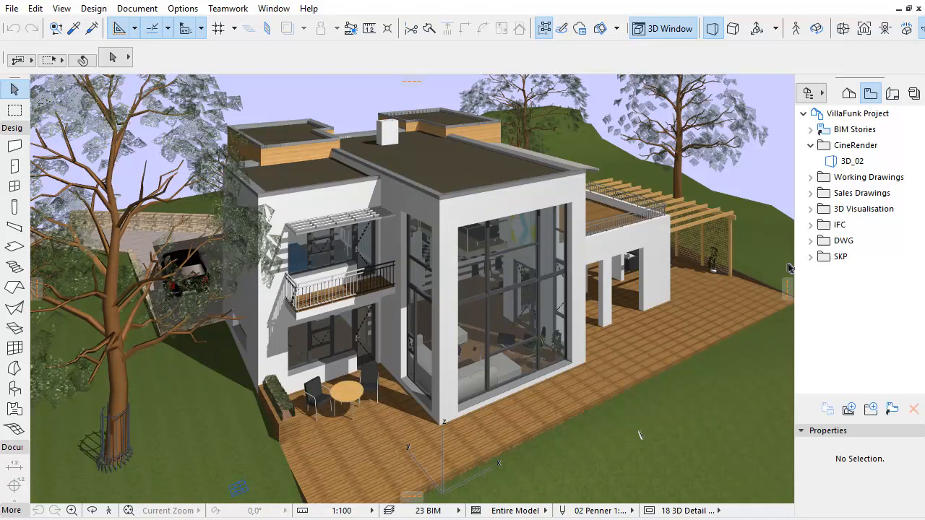
pyautogui.moveTo(849, 409)
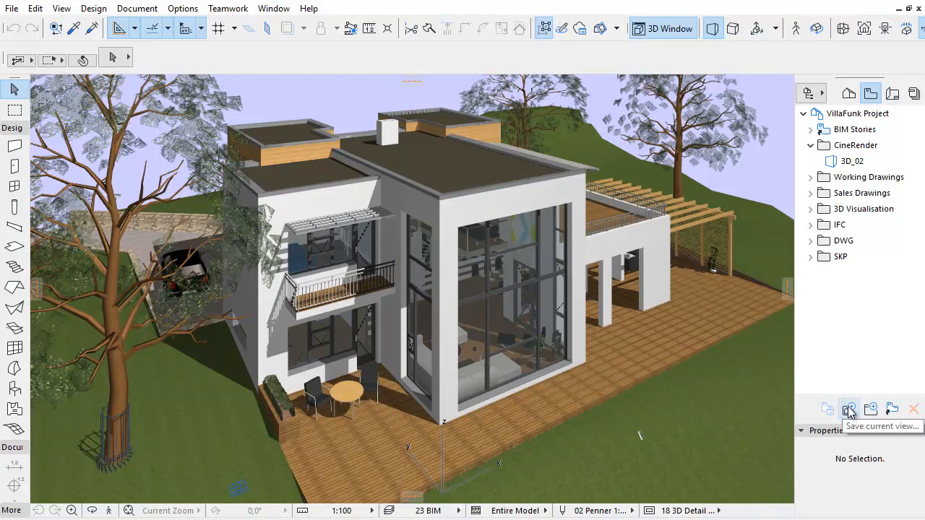
# - Save the current view as new view 3D_021, then return to view 3D_02
pyautogui.click(848, 408)
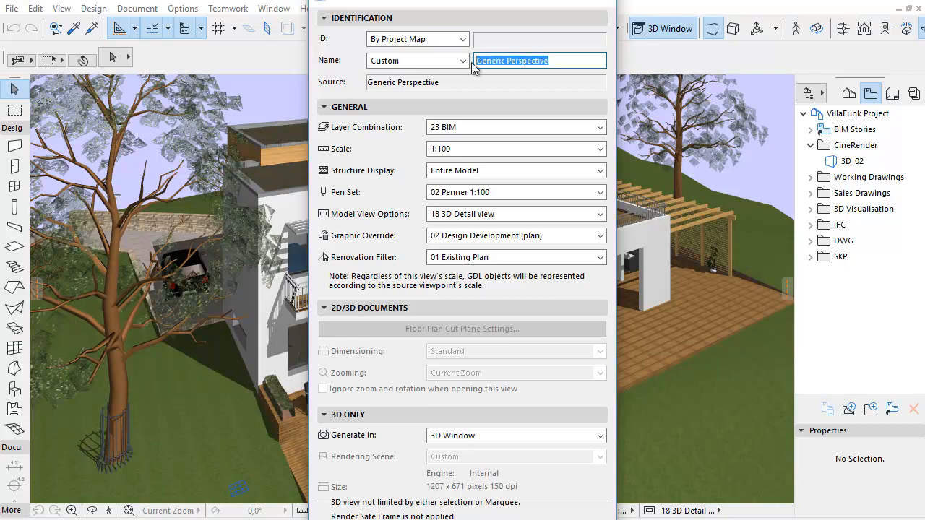
pyautogui.write('3D')
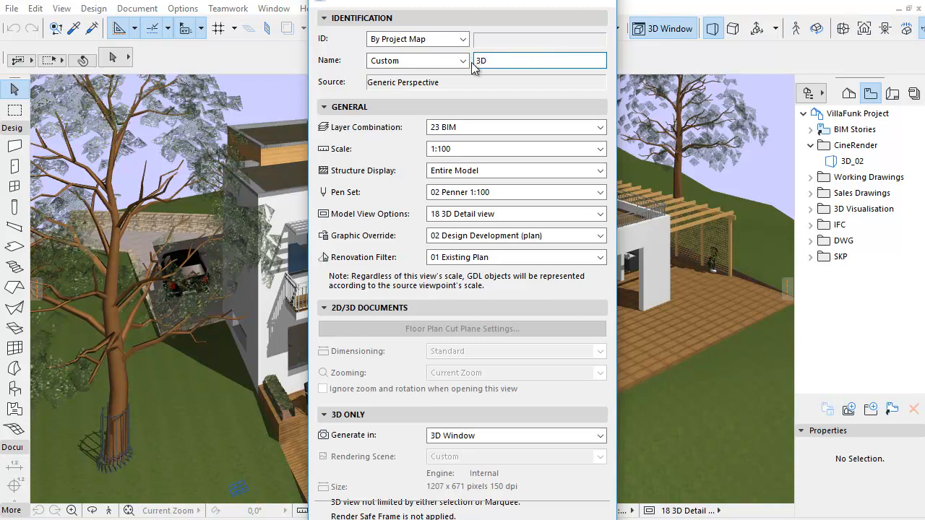
pyautogui.write('_')
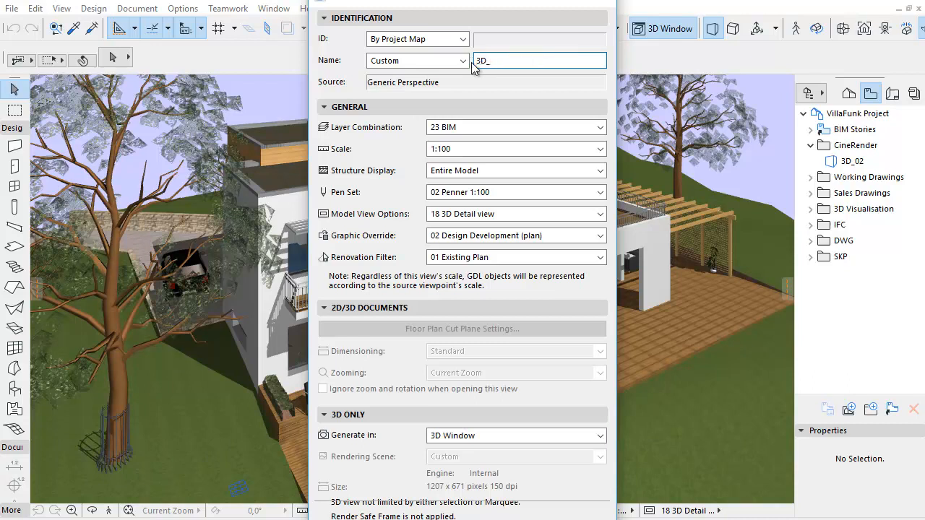
pyautogui.write('021')
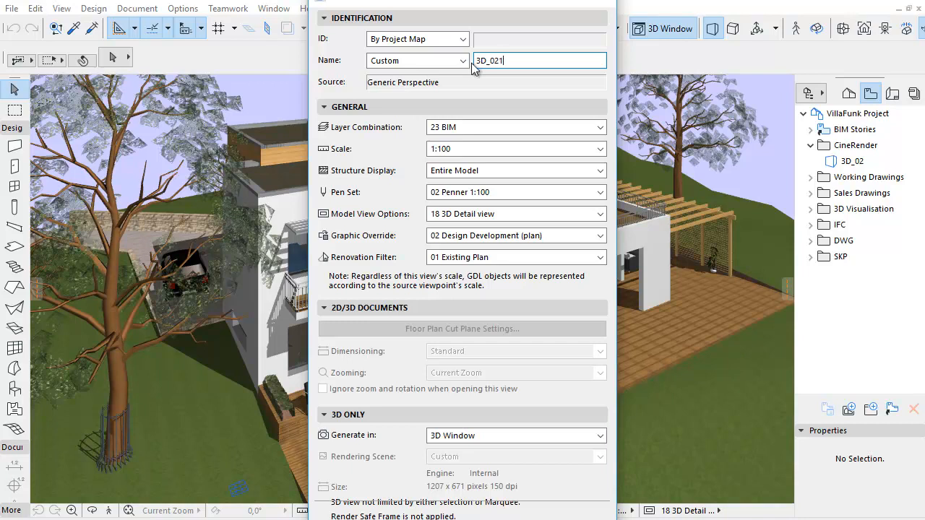
pyautogui.click(324, 107)
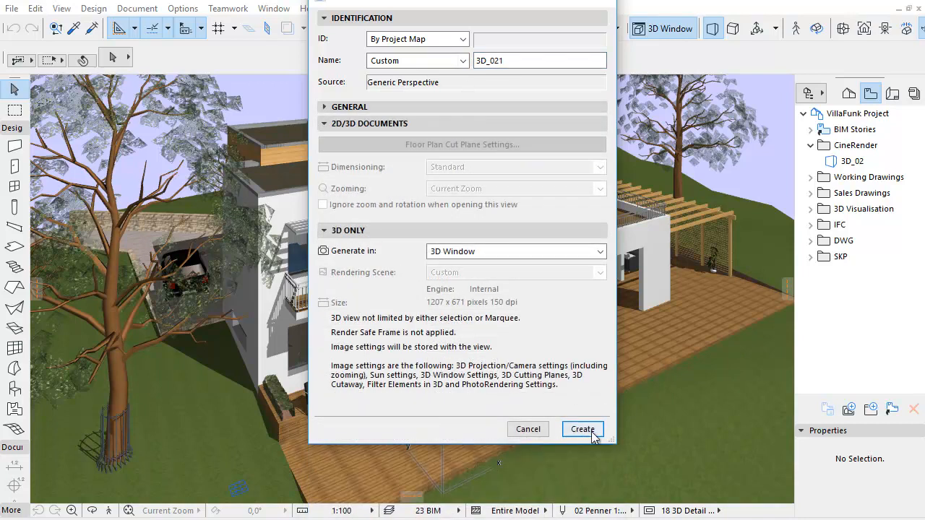
pyautogui.click(582, 429)
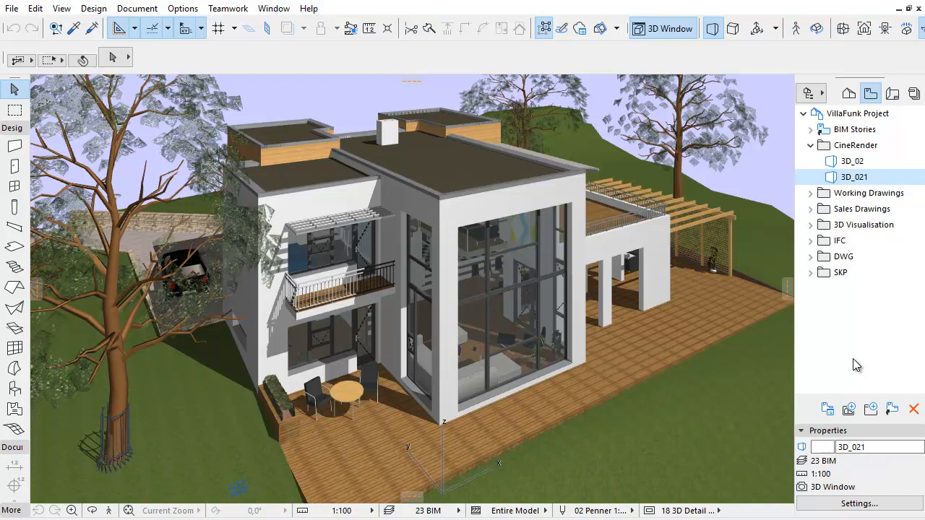
pyautogui.click(851, 161)
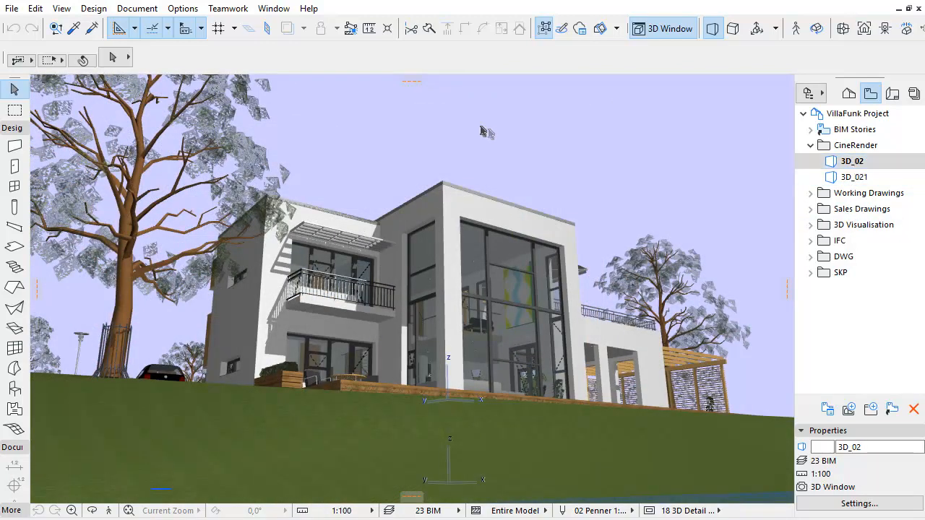
# - Switch the eye-level 3D_02 view to two-point perspective from the 3D window's context menu
pyautogui.rightClick(484, 130)
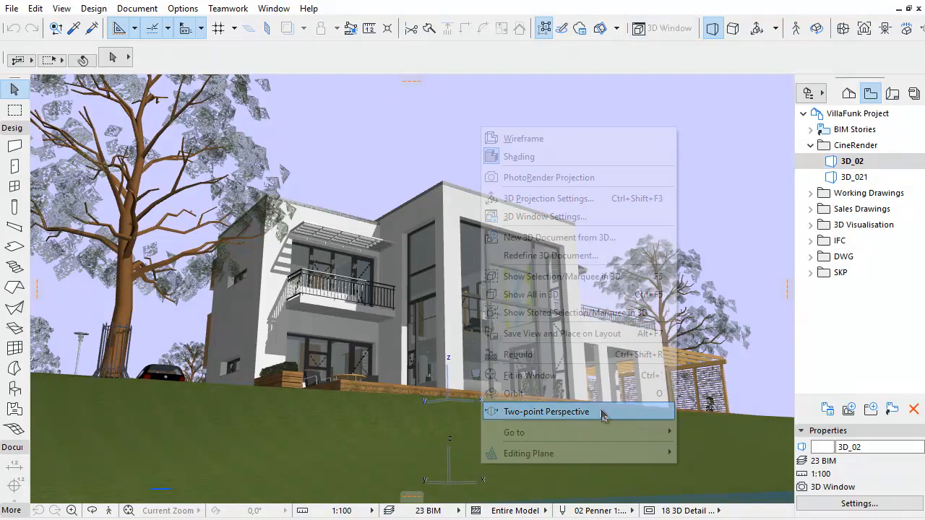
pyautogui.click(545, 411)
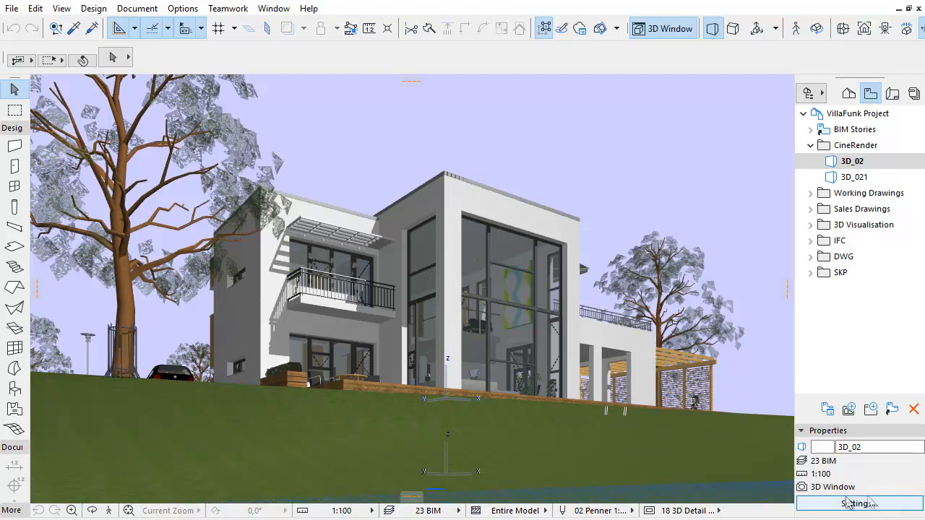
# - Redefine view 3D_02's image settings with the current view, then switch between the saved views
pyautogui.click(858, 503)
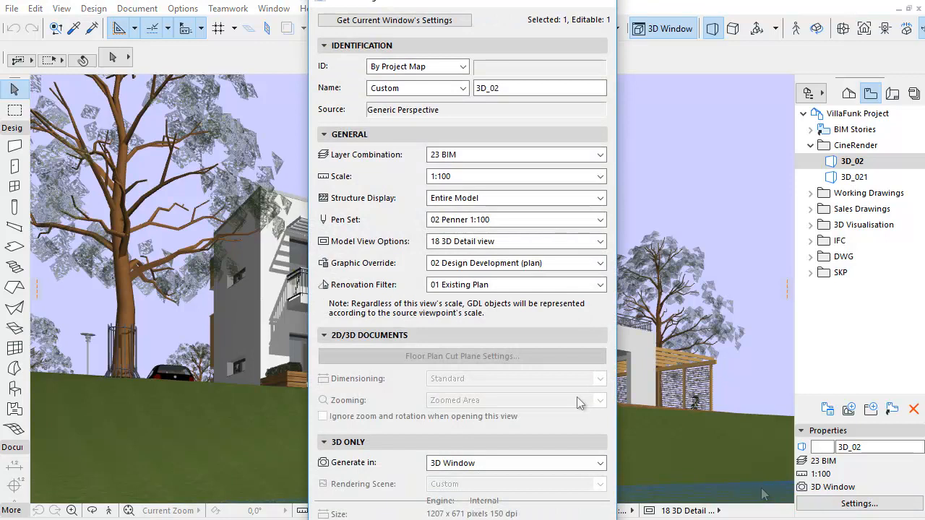
pyautogui.click(324, 133)
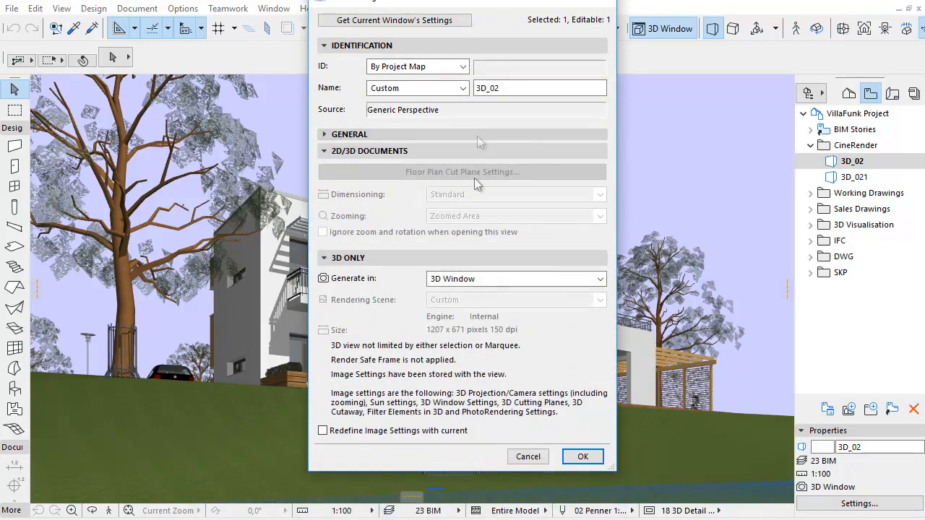
pyautogui.click(322, 430)
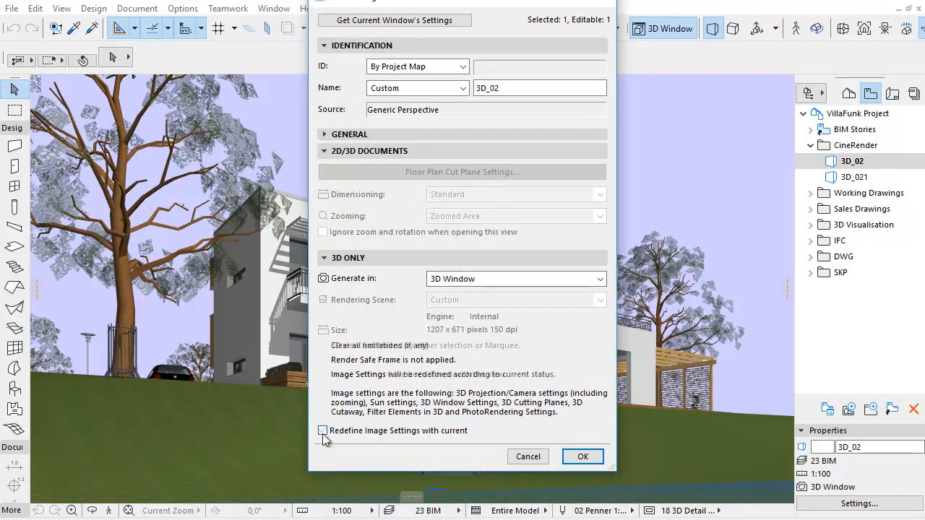
pyautogui.click(323, 430)
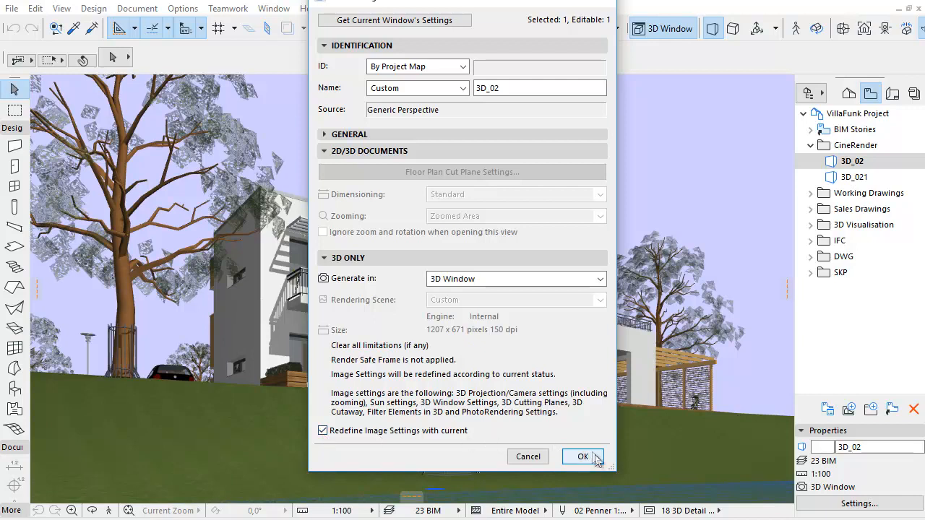
pyautogui.click(582, 457)
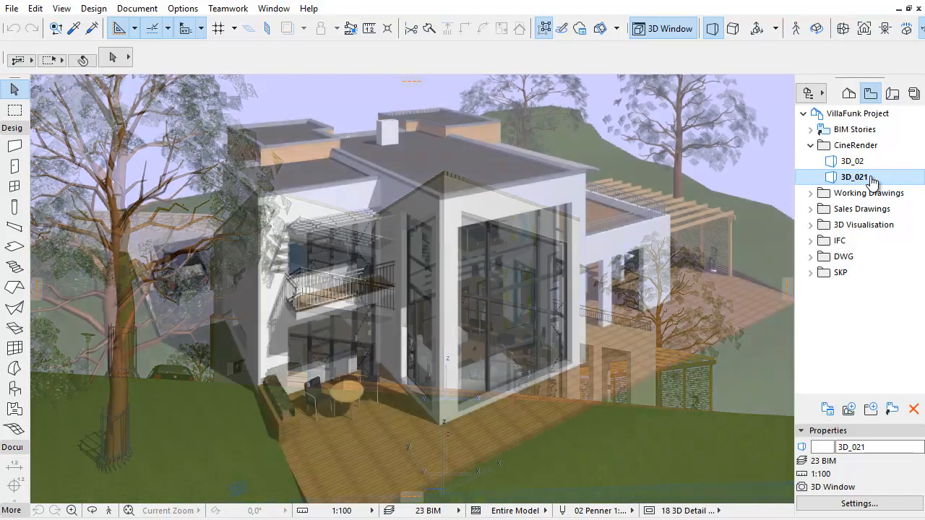
pyautogui.click(852, 161)
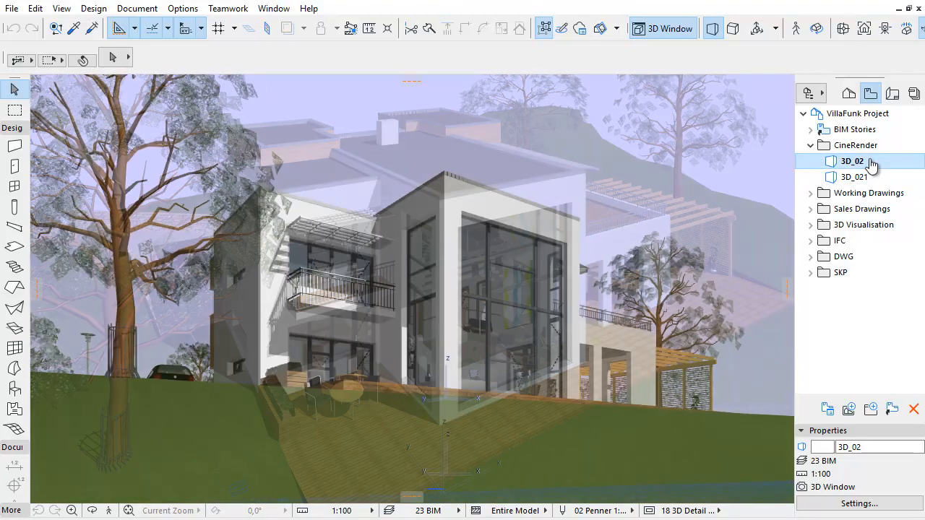